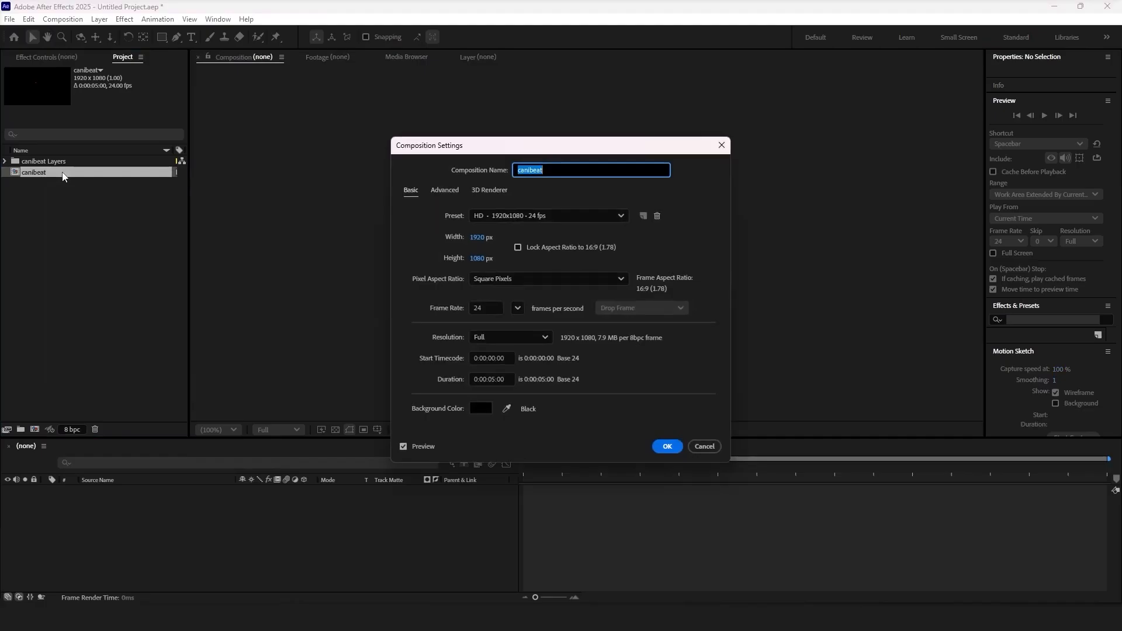
- Convert the canibeat letter layers to shapes and rename them in the opened composition
{"action": "left_click", "coordinate": [665, 446]}
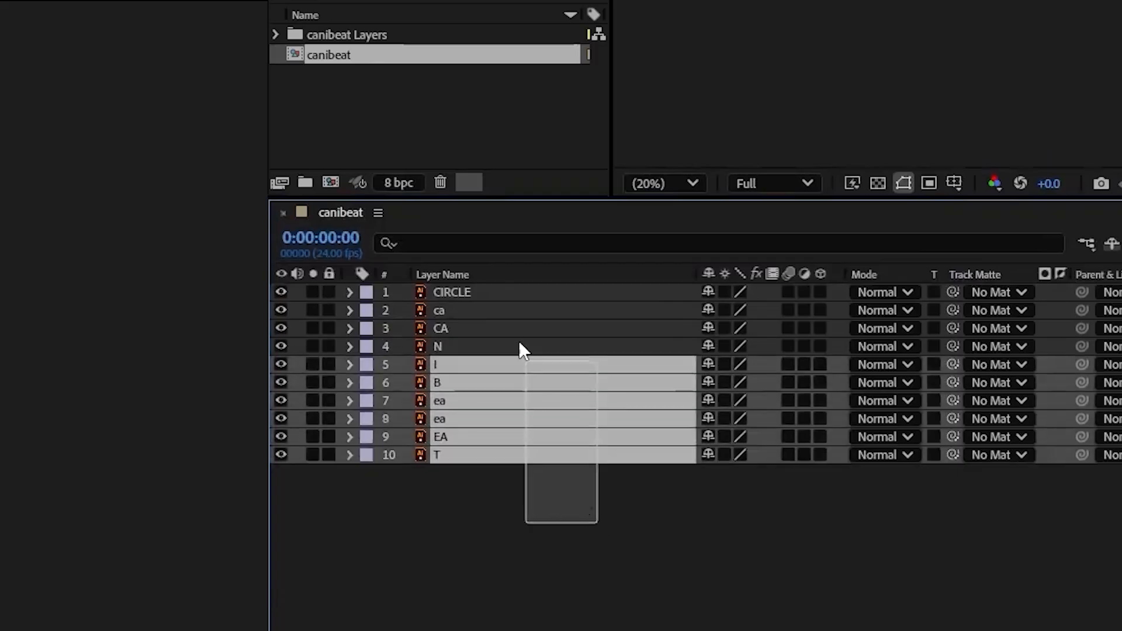
{"action": "right_click", "coordinate": [523, 350]}
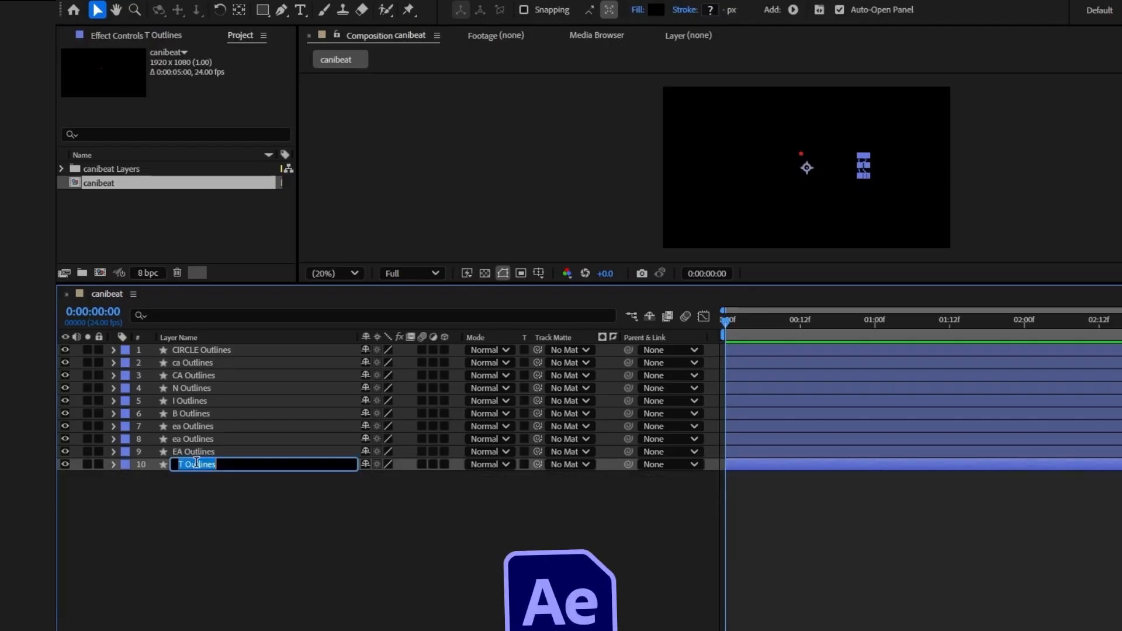
{"action": "left_click", "coordinate": [190, 451]}
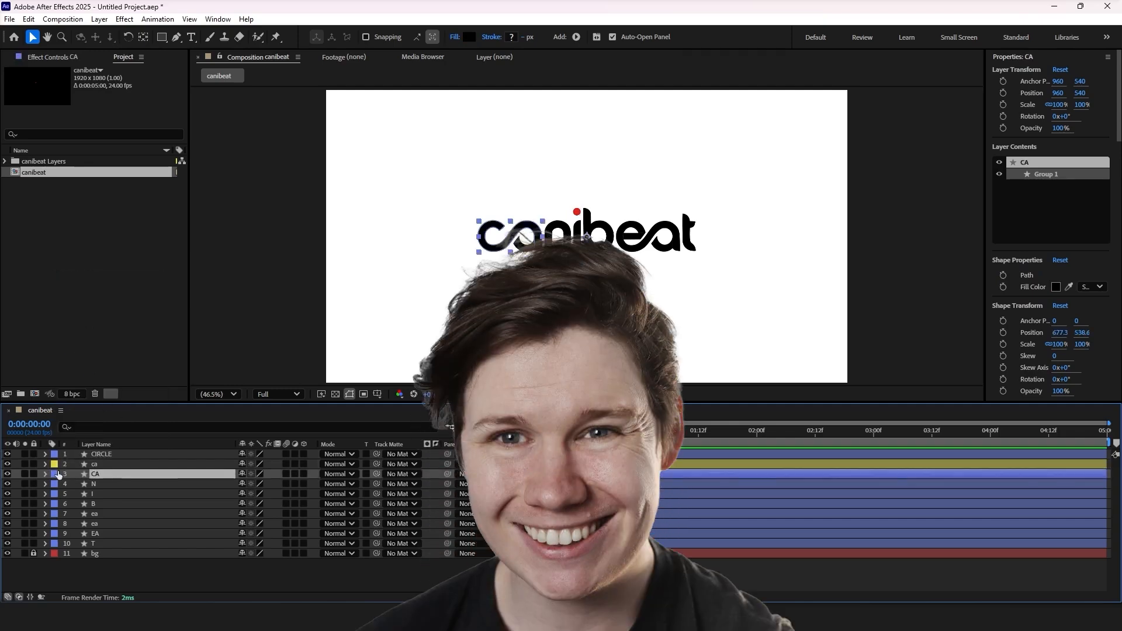
- Add Trim Paths to the thick red stroke traced over the 'ca' letters
{"action": "right_click", "coordinate": [54, 543]}
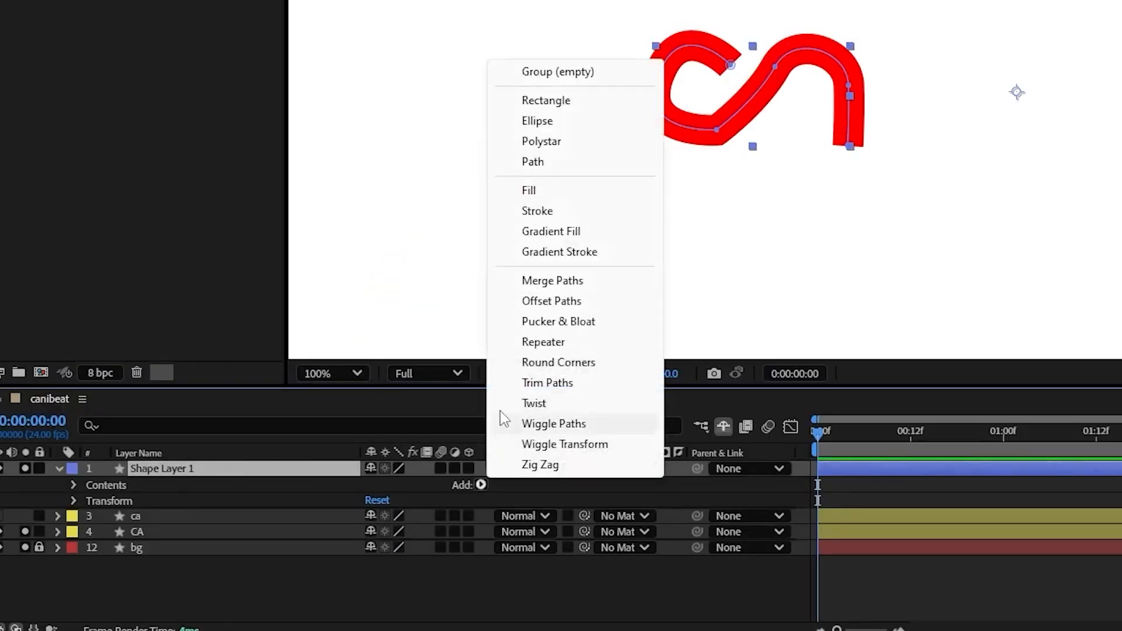
{"action": "left_click", "coordinate": [547, 382]}
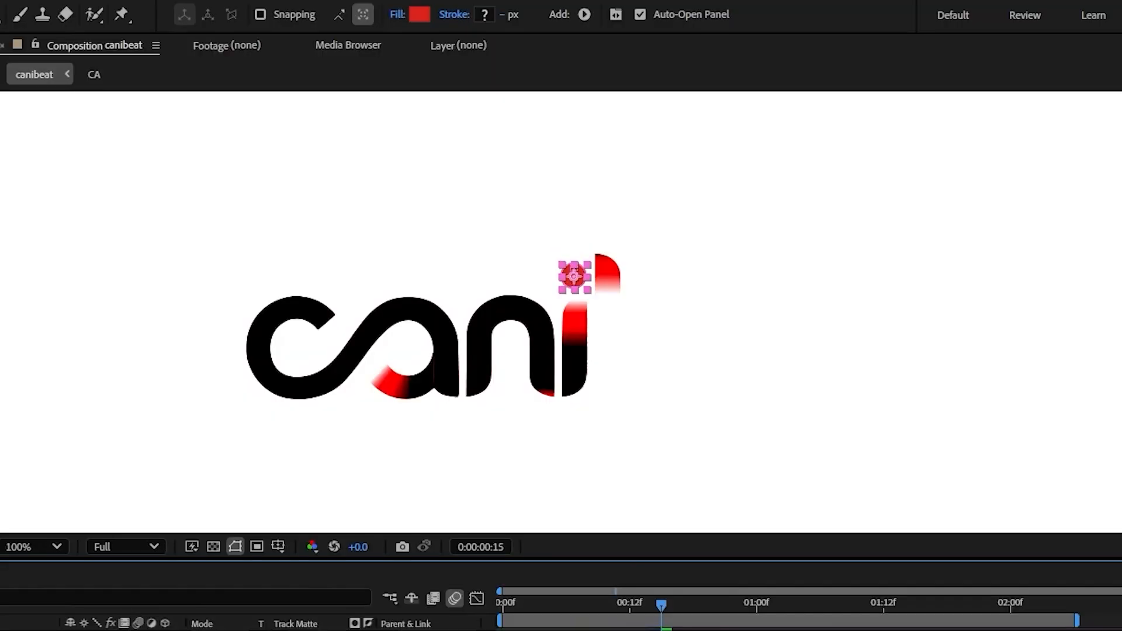
- Stagger the letter layers, retime the dot keyframe and add a path operator to the CIRCLE shape
{"action": "left_click_drag", "start_coordinate": [573, 276], "coordinate": [573, 322]}
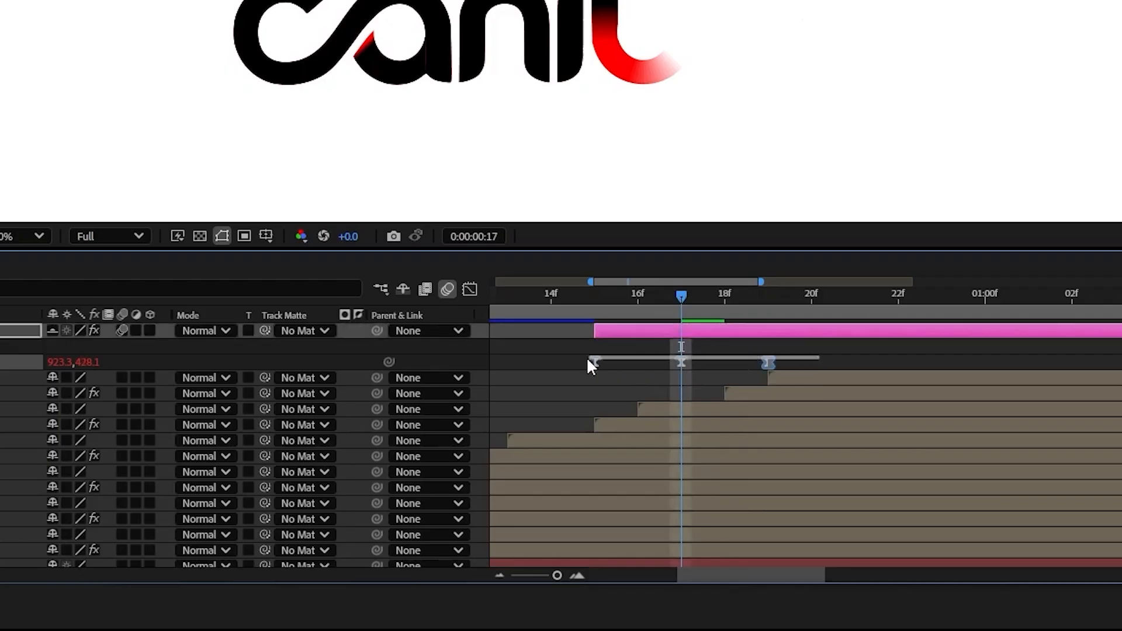
{"action": "left_click", "coordinate": [518, 482]}
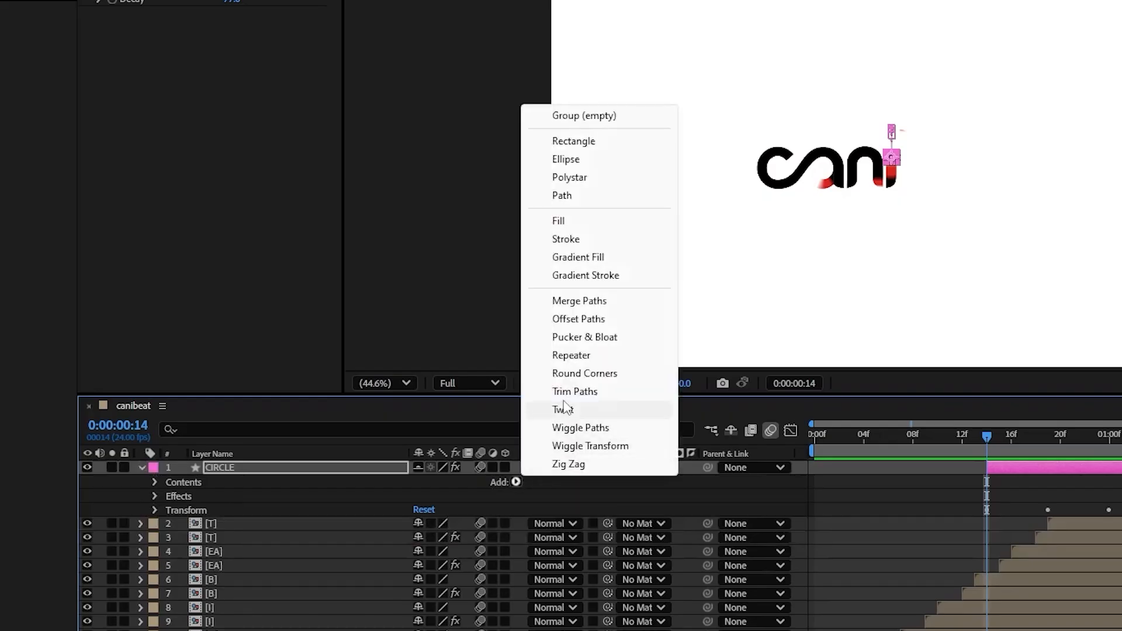
{"action": "left_click", "coordinate": [578, 318]}
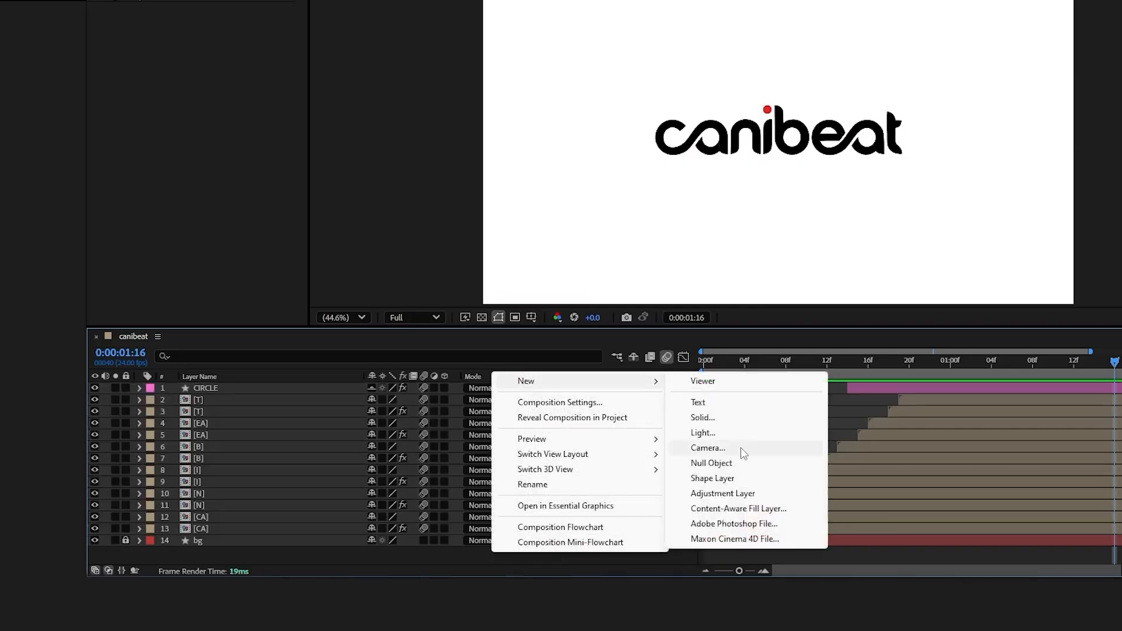
- Add a null object to the canibeat composition for parenting the letters
{"action": "left_click", "coordinate": [711, 463]}
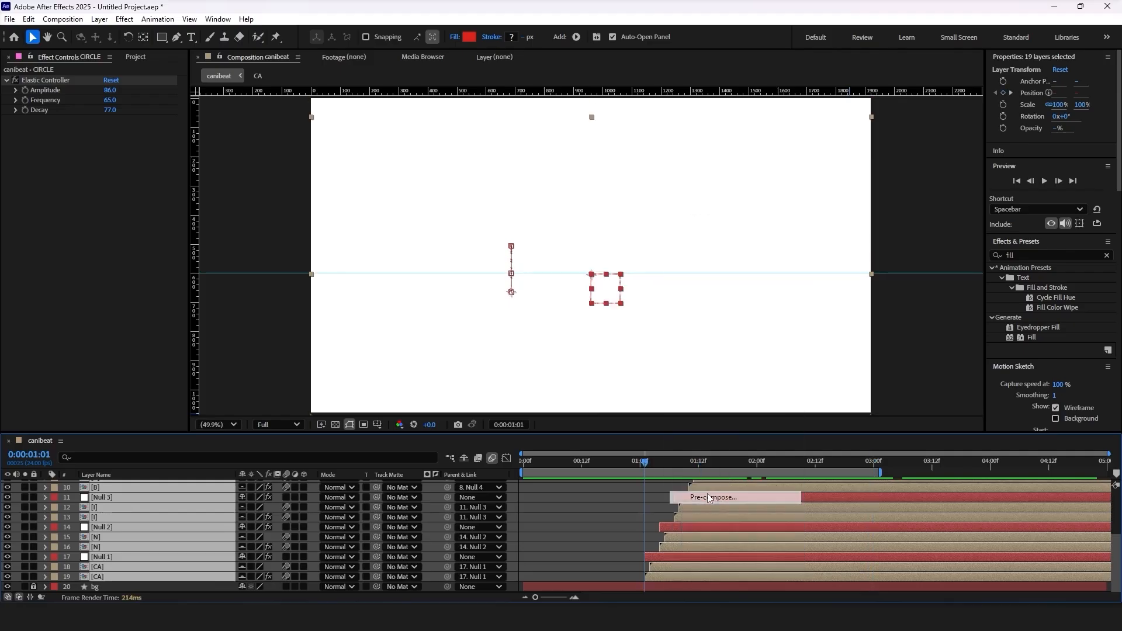
- Pre-compose the selected letter and null layers into a composition named TEXT
{"action": "left_click", "coordinate": [713, 498]}
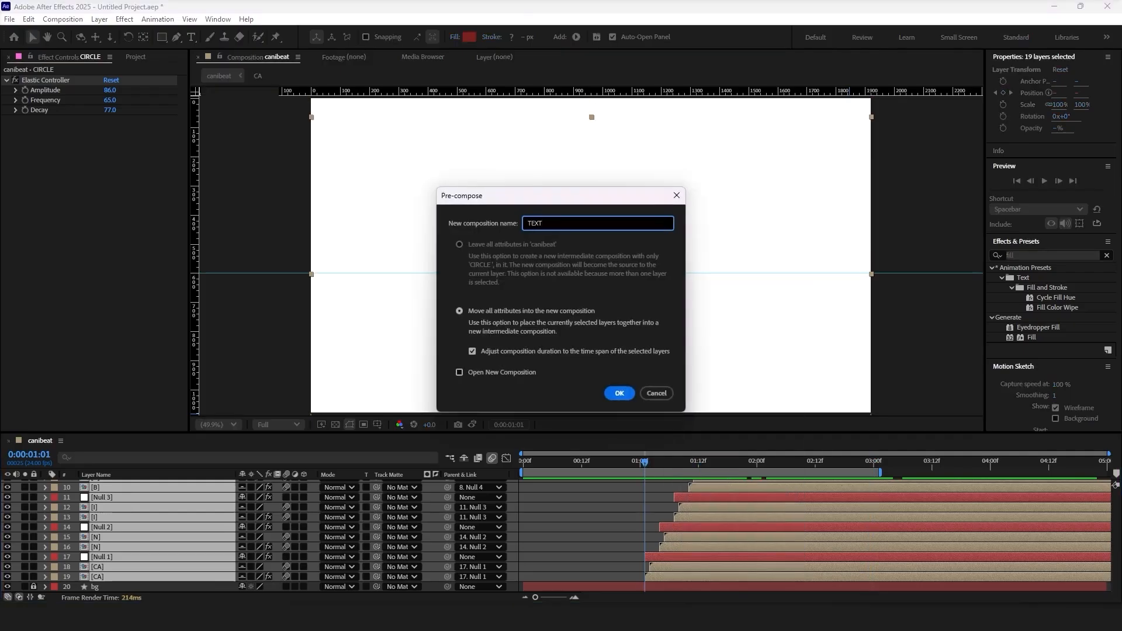
{"action": "left_click", "coordinate": [618, 393]}
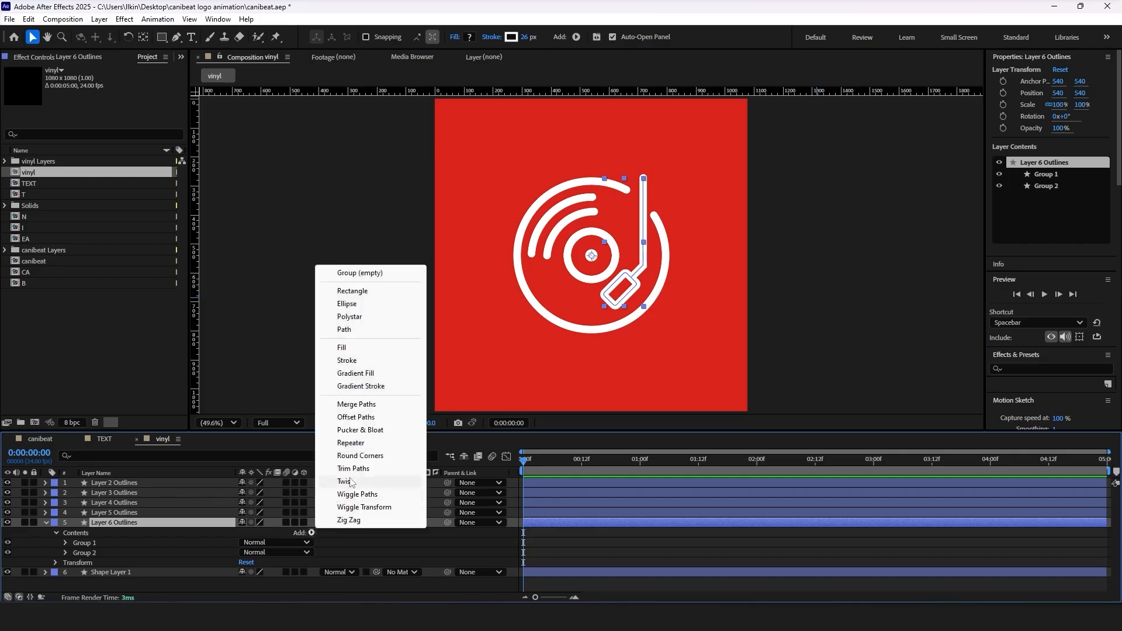
- Add Trim Paths to the vinyl arc outlines and keyframe the small arc's draw-on
{"action": "left_click", "coordinate": [353, 469]}
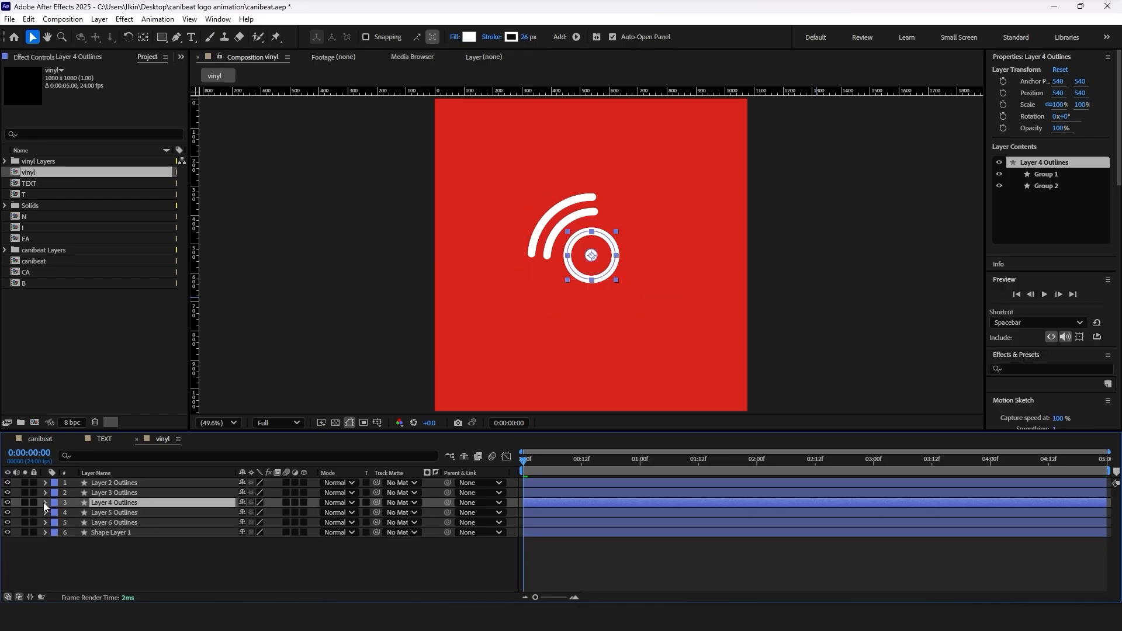
{"action": "left_click", "coordinate": [45, 503]}
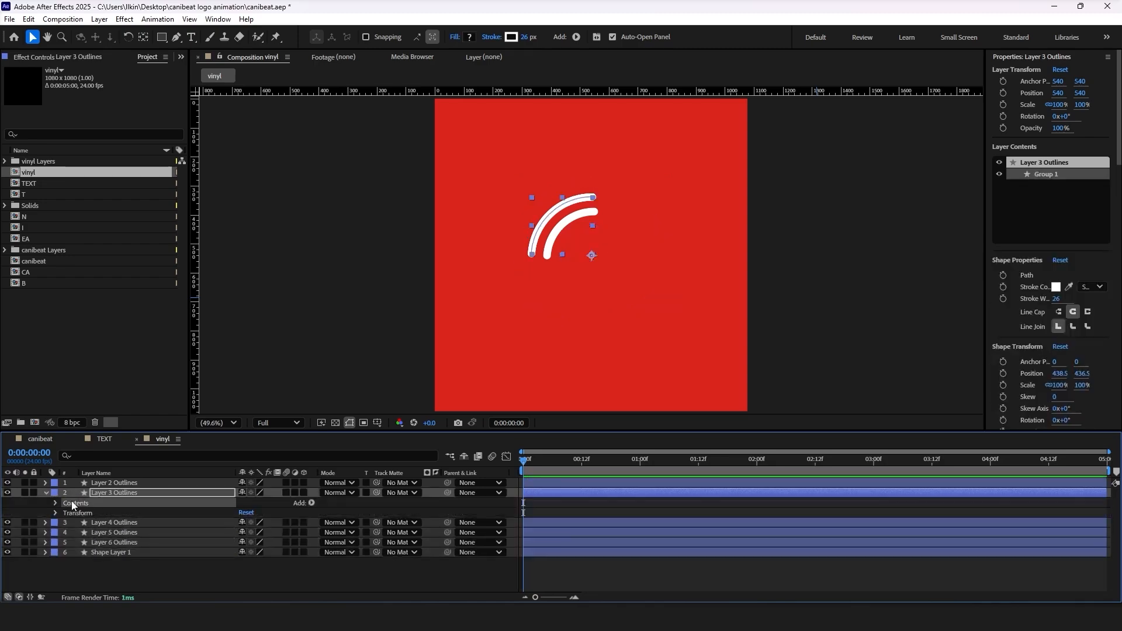
{"action": "left_click", "coordinate": [113, 483]}
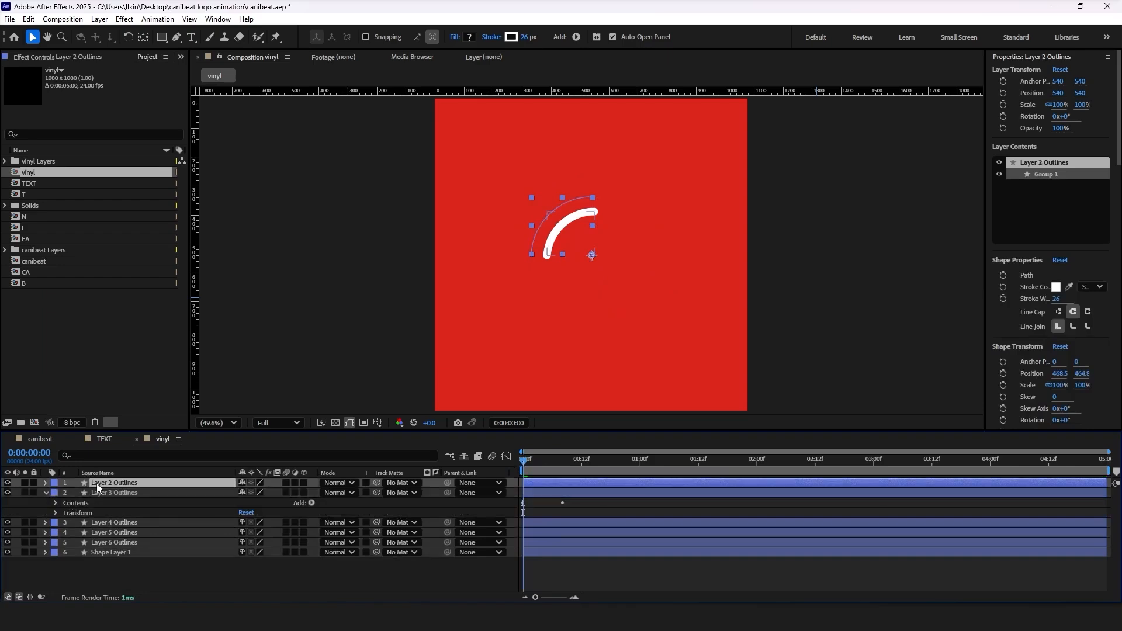
{"action": "left_click", "coordinate": [43, 483]}
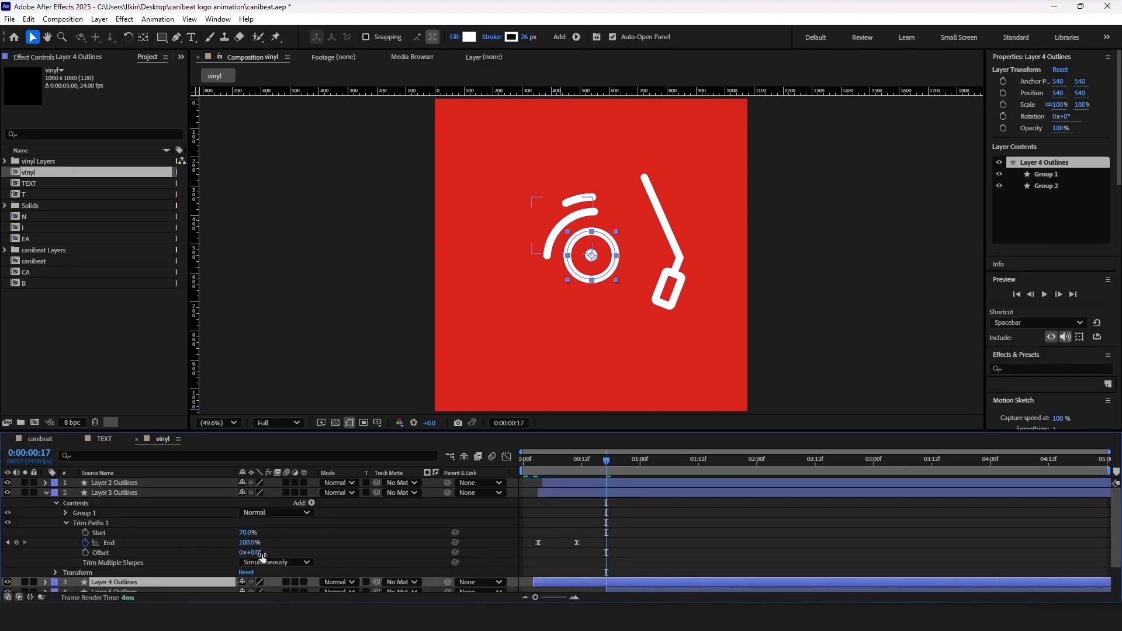
{"action": "left_click", "coordinate": [113, 493]}
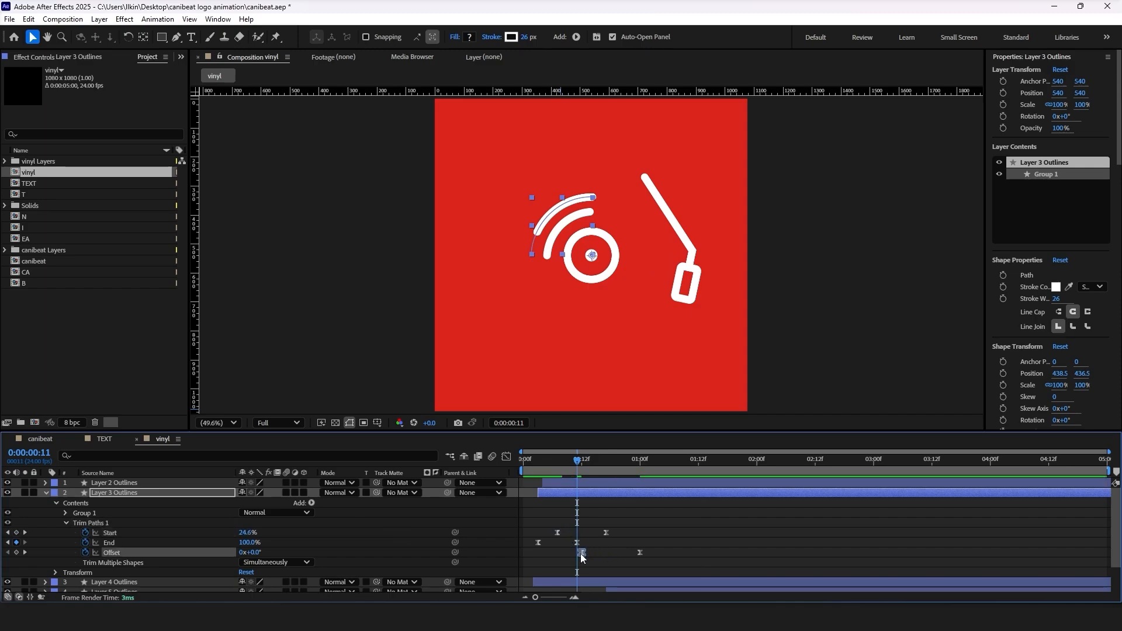
- Scrub to early frames to adjust the arc Trim Paths and tonearm Rotation keyframes
{"action": "left_click", "coordinate": [541, 459]}
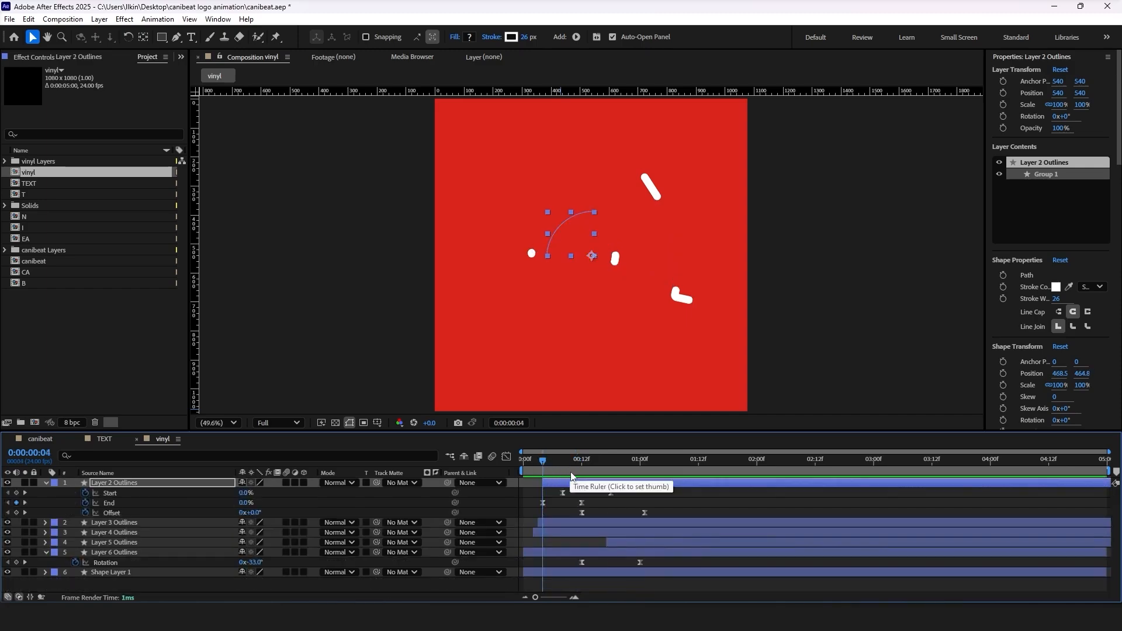
{"action": "left_click", "coordinate": [544, 458]}
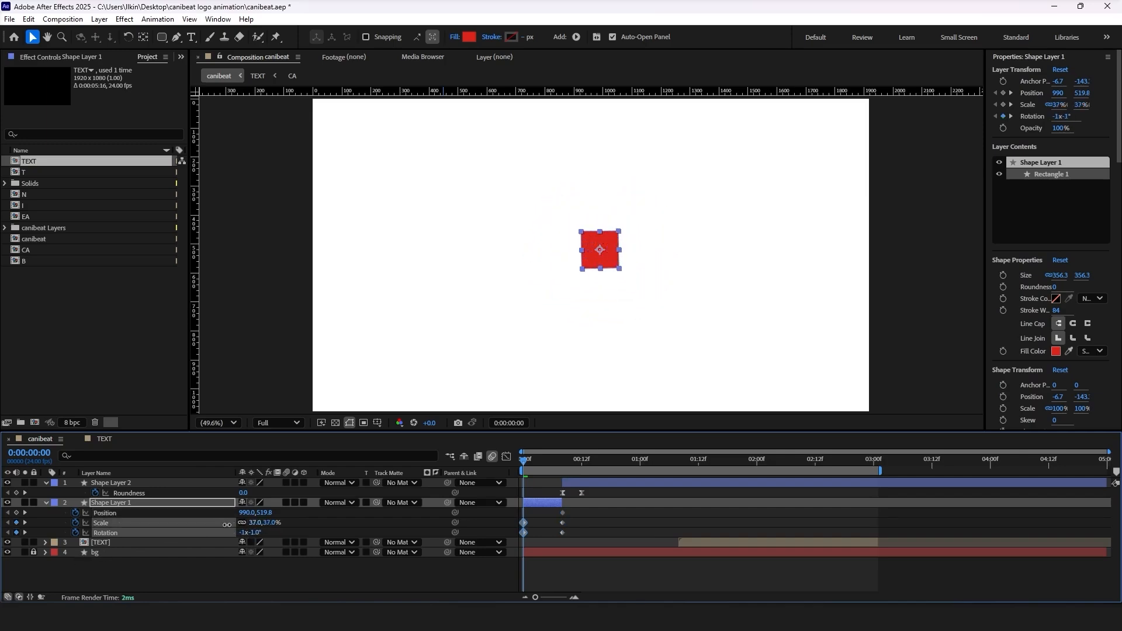
- Drag Shape Layer 1's keyframes toward the start of the canibeat timeline
{"action": "left_click_drag", "start_coordinate": [600, 250], "coordinate": [407, 251]}
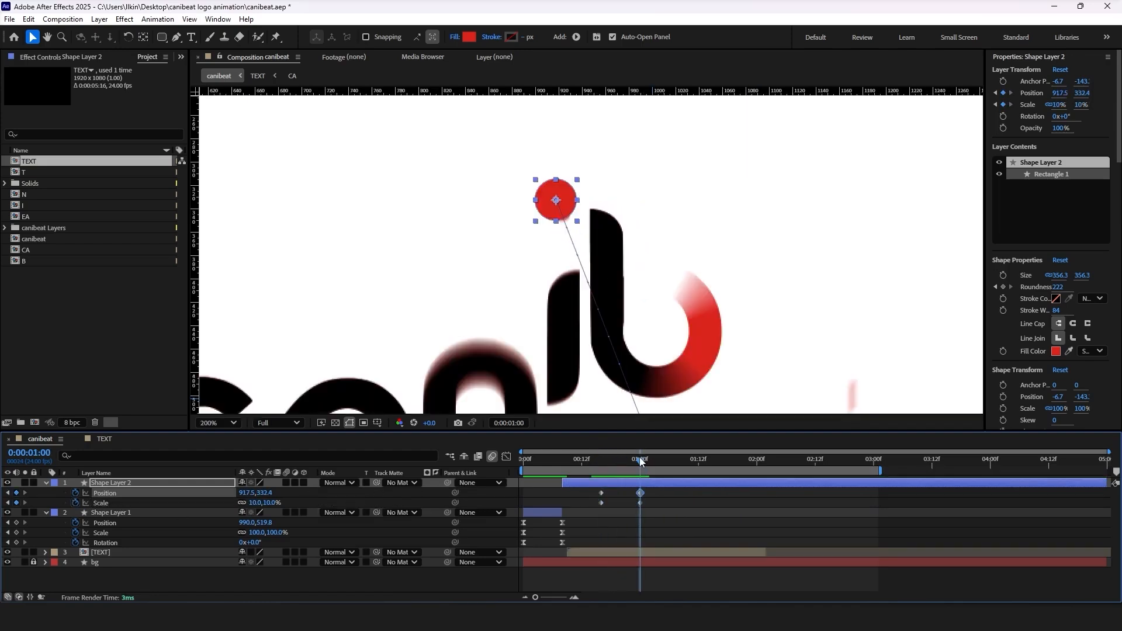
- Jump to the one-second mark to set the red circle's full-size keyframe
{"action": "left_click", "coordinate": [648, 458]}
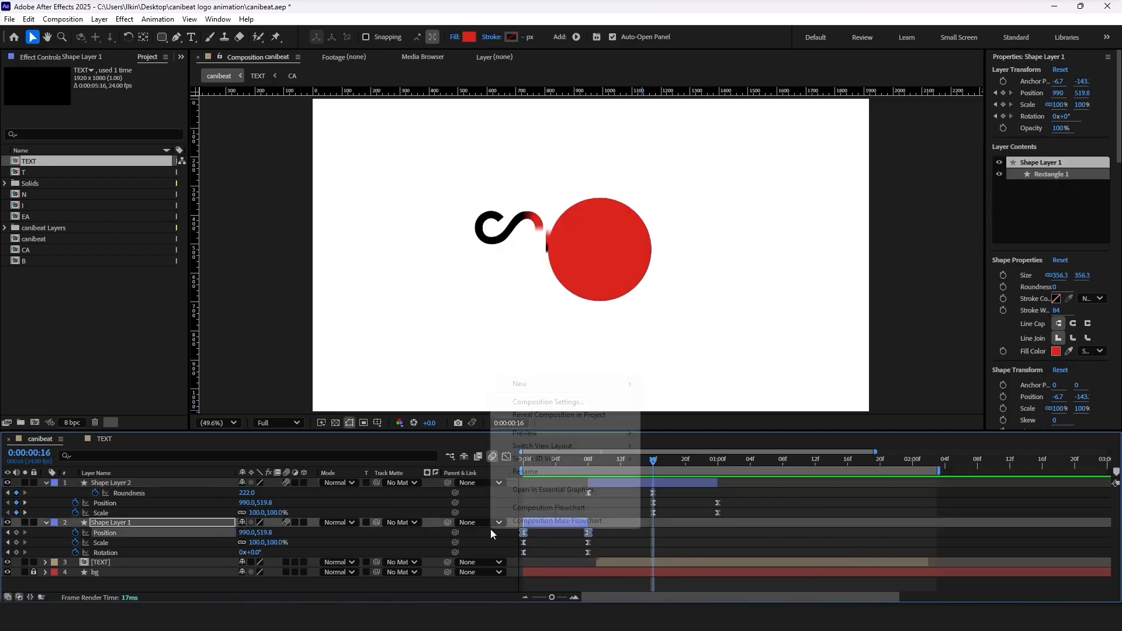
{"action": "mouse_move", "coordinate": [519, 383]}
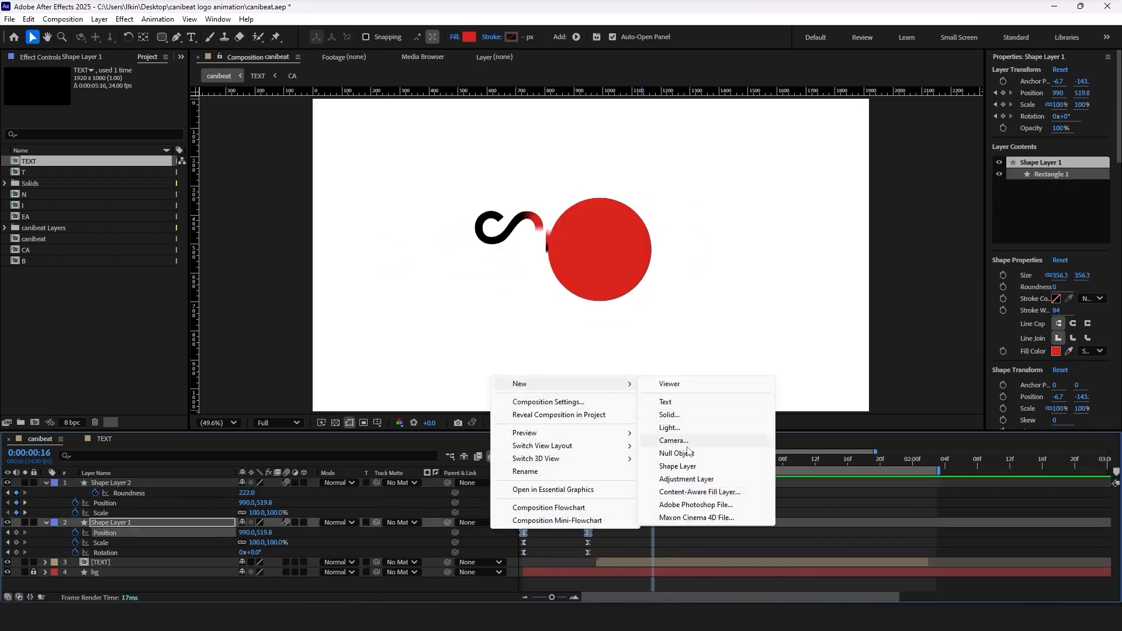
- Add a new null object to control the red rounded shape
{"action": "left_click", "coordinate": [674, 453]}
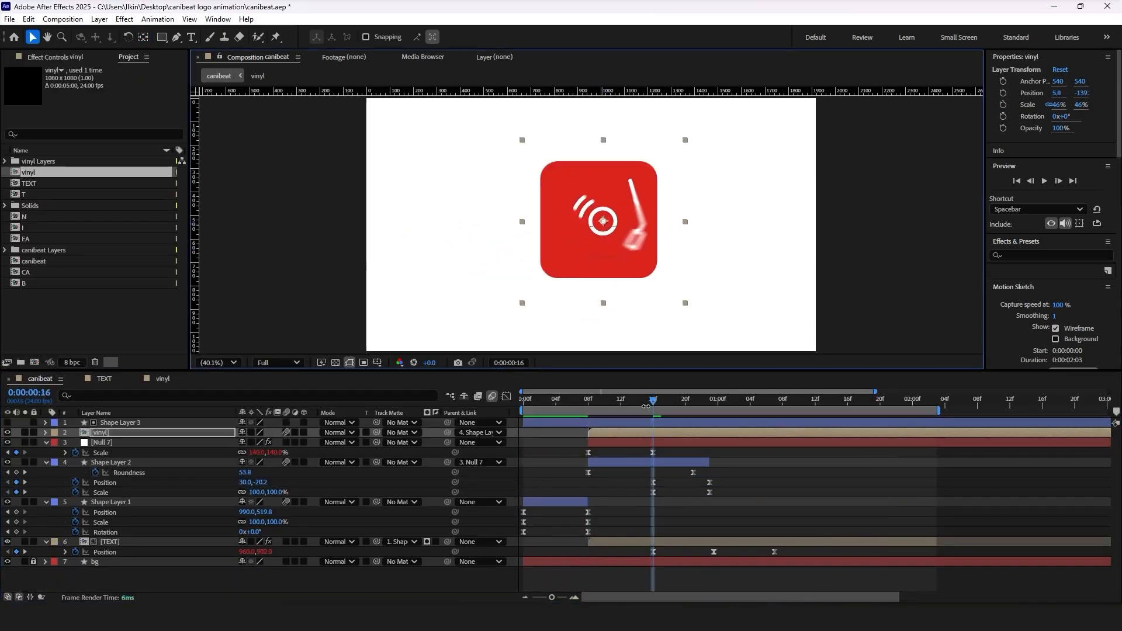
- Parent the vinyl comp to Shape Layer 2 so the icon follows the red square
{"action": "left_click", "coordinate": [678, 401]}
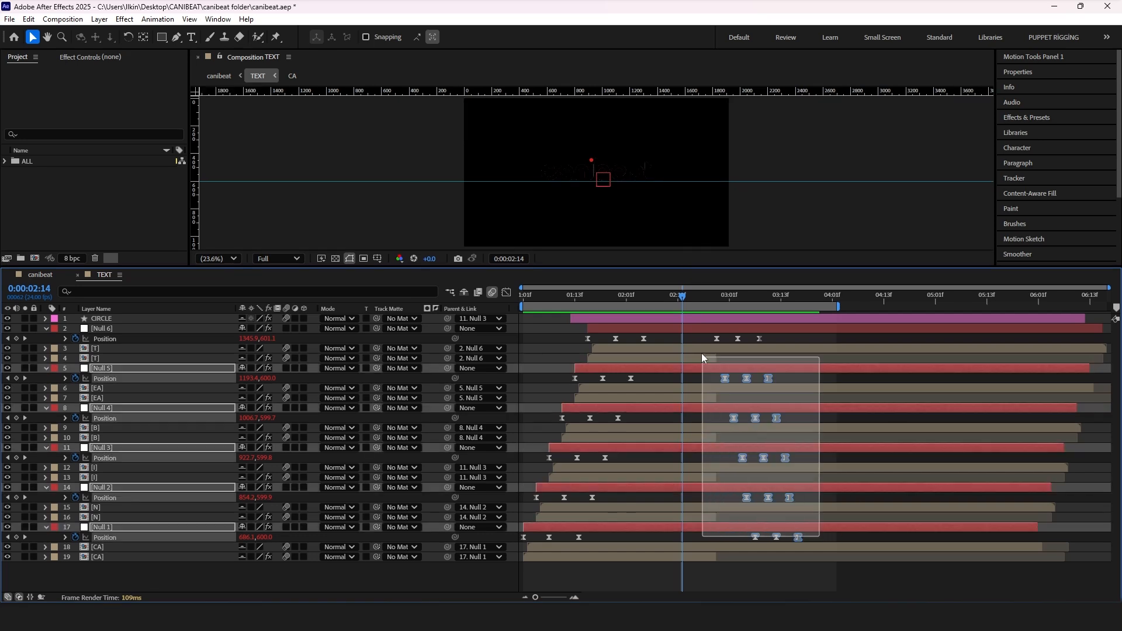
- Show the transparency grid and scrub past 3 seconds to see the letters drop away
{"action": "left_click", "coordinate": [336, 258]}
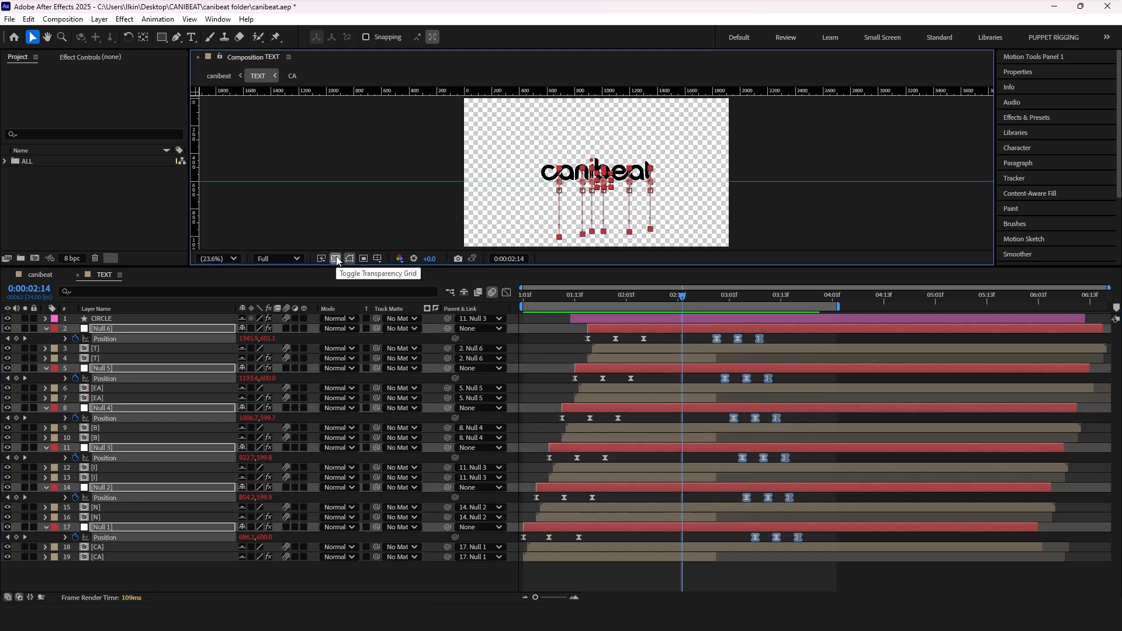
{"action": "left_click", "coordinate": [335, 259]}
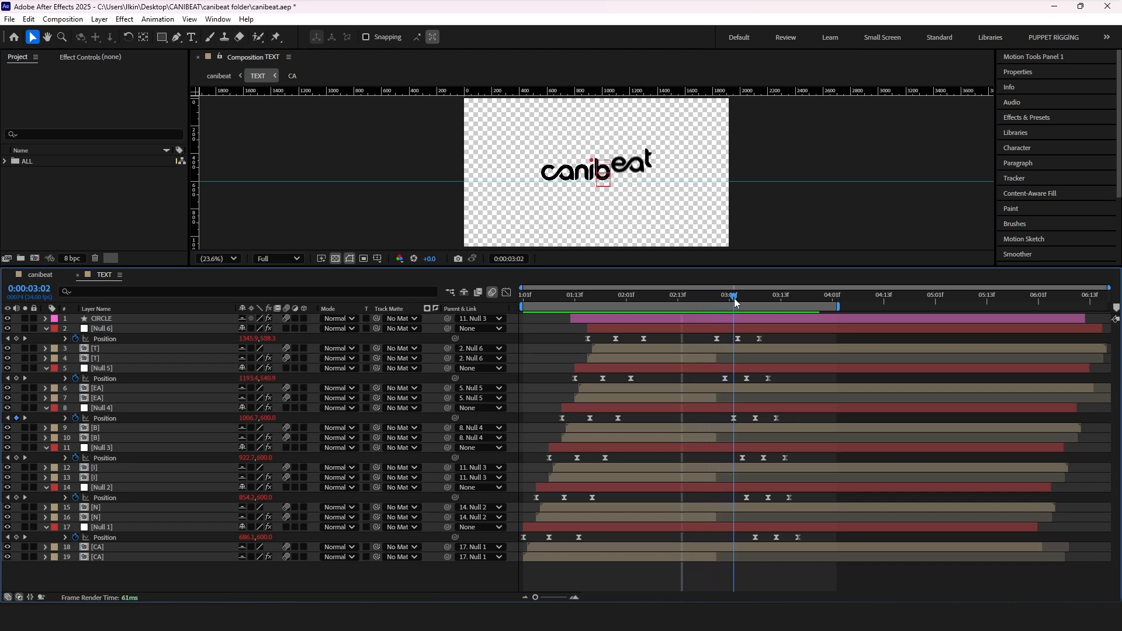
{"action": "left_click_drag", "start_coordinate": [734, 294], "coordinate": [767, 295]}
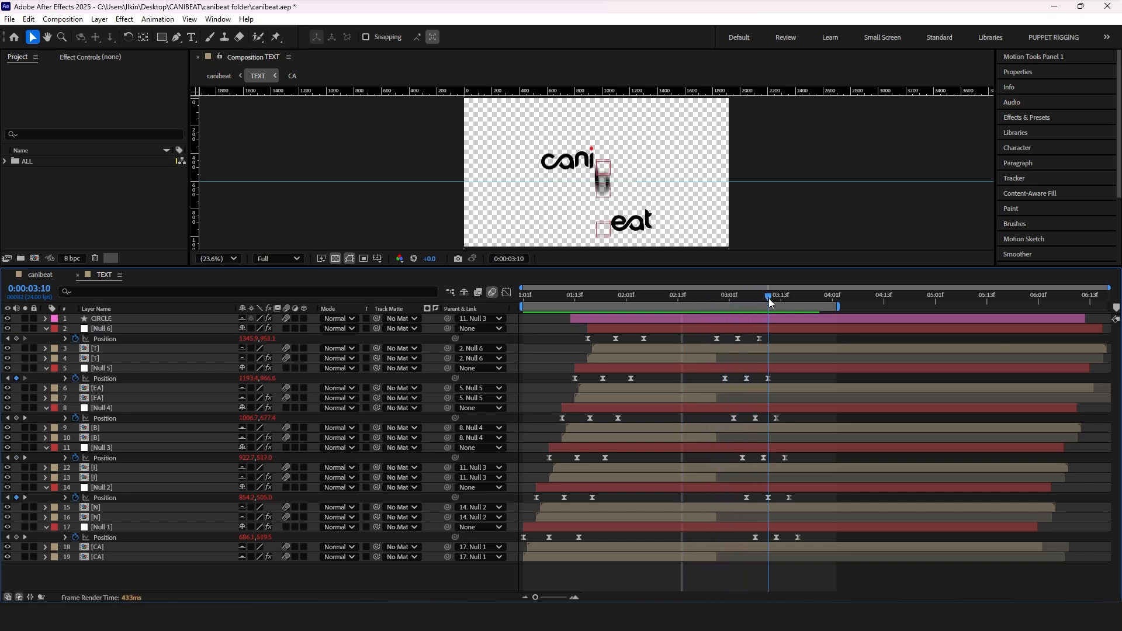